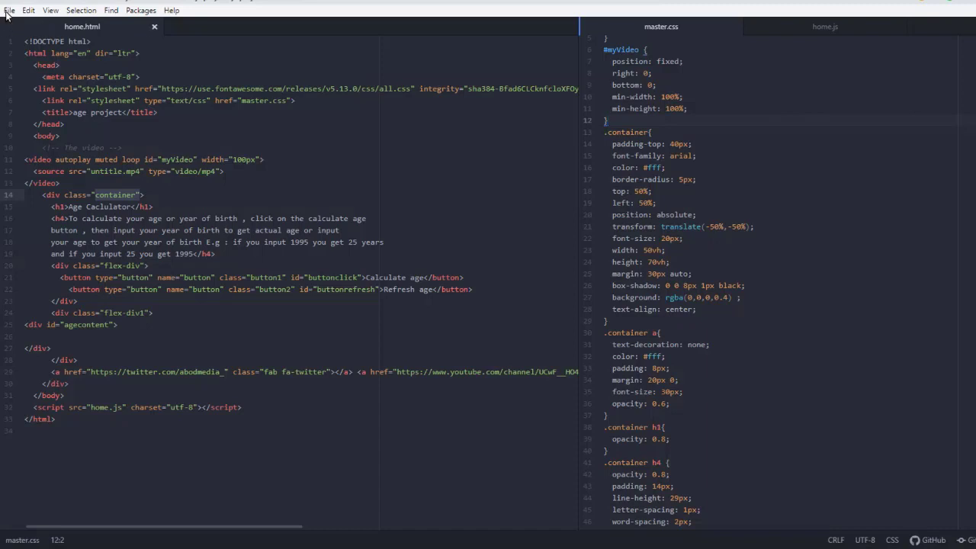
Bring up Atom's Settings showing the Core Settings beside the HTML and CSS files
click(10, 9)
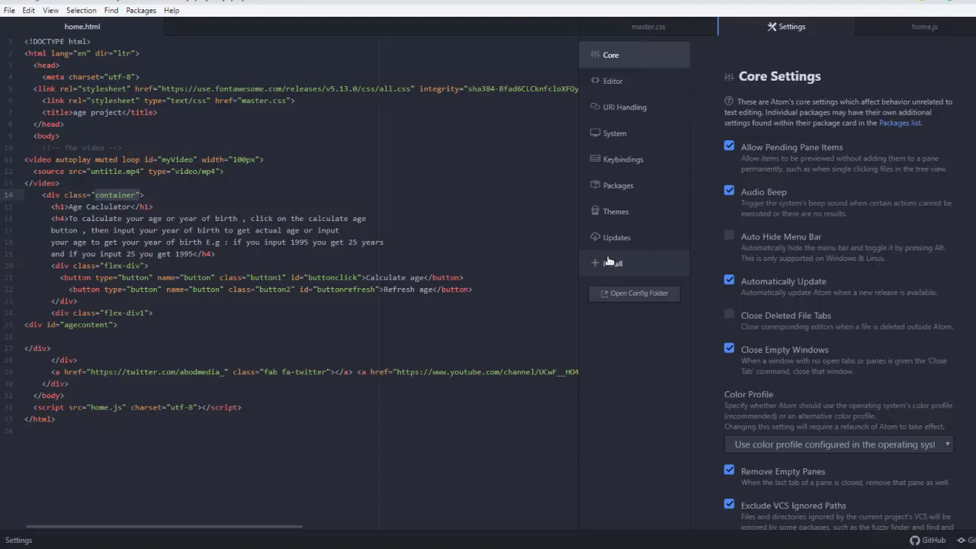
Search Install for 'ternjs', confirm atom-ternjs is installed, then show installed packages
click(613, 262)
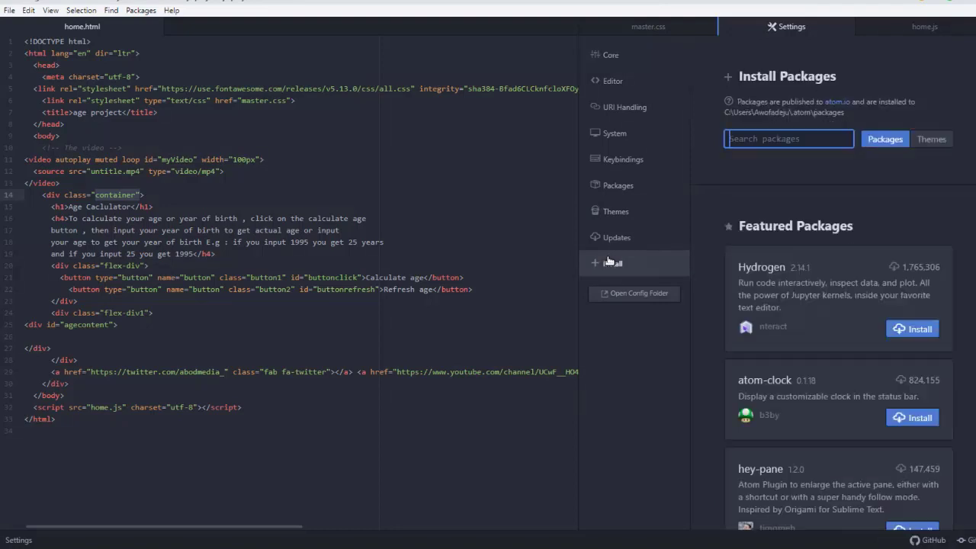
text(t)
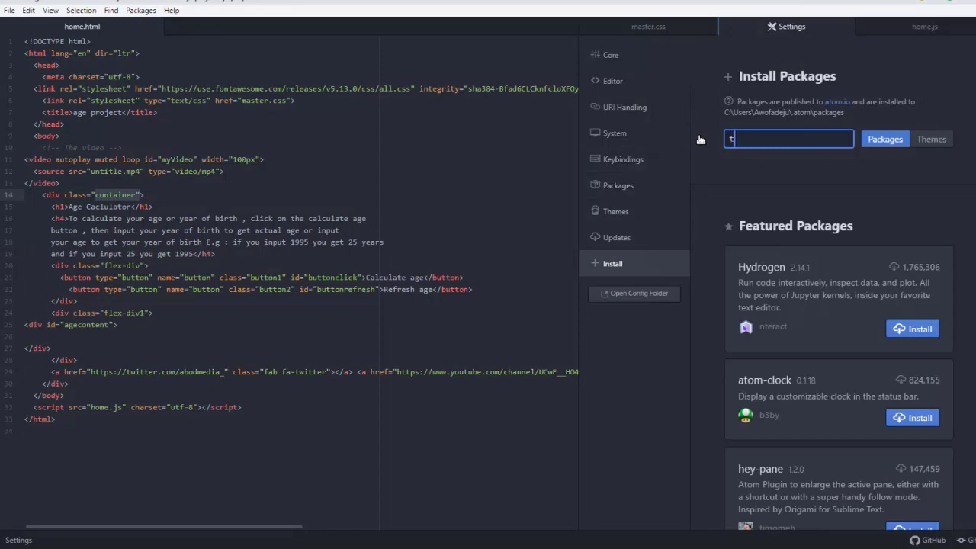
text(e)
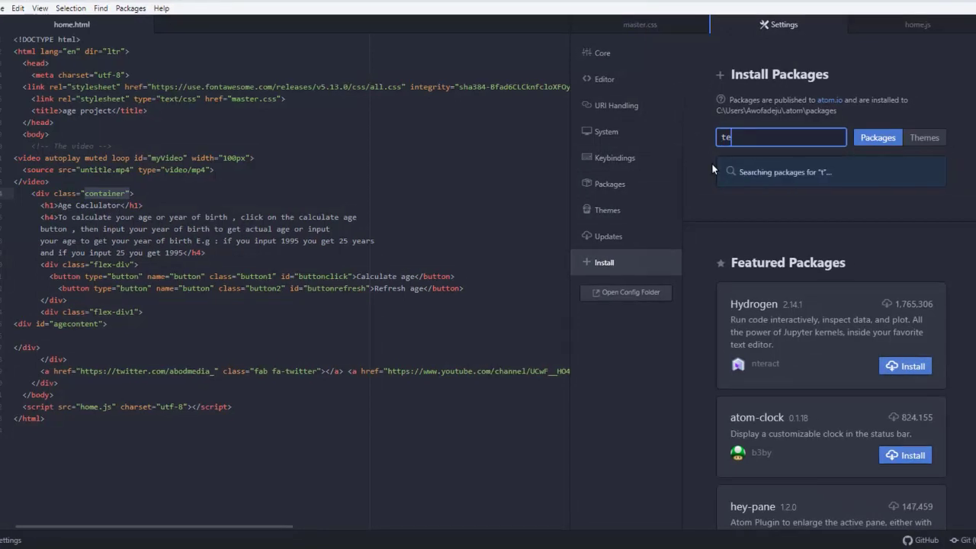
text(rnjs)
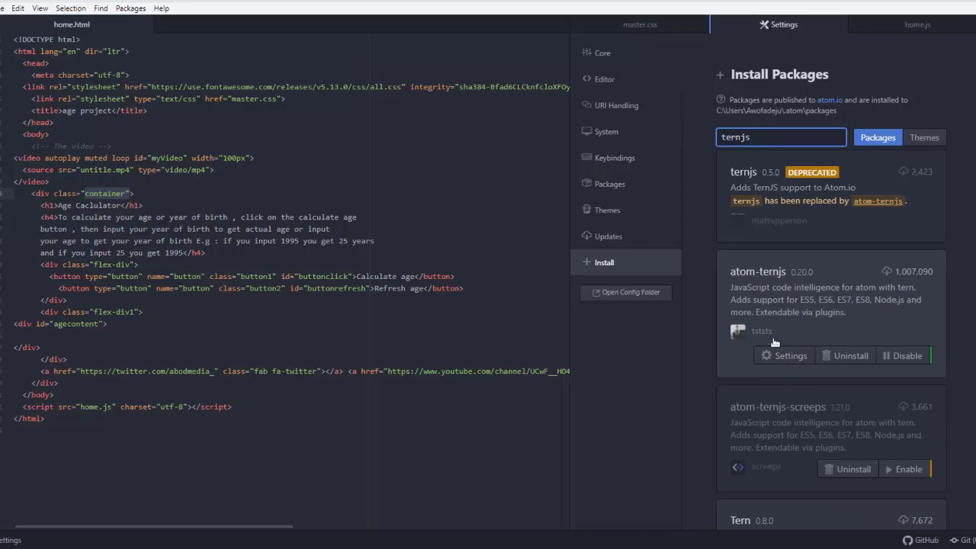
mouse_move(836, 305)
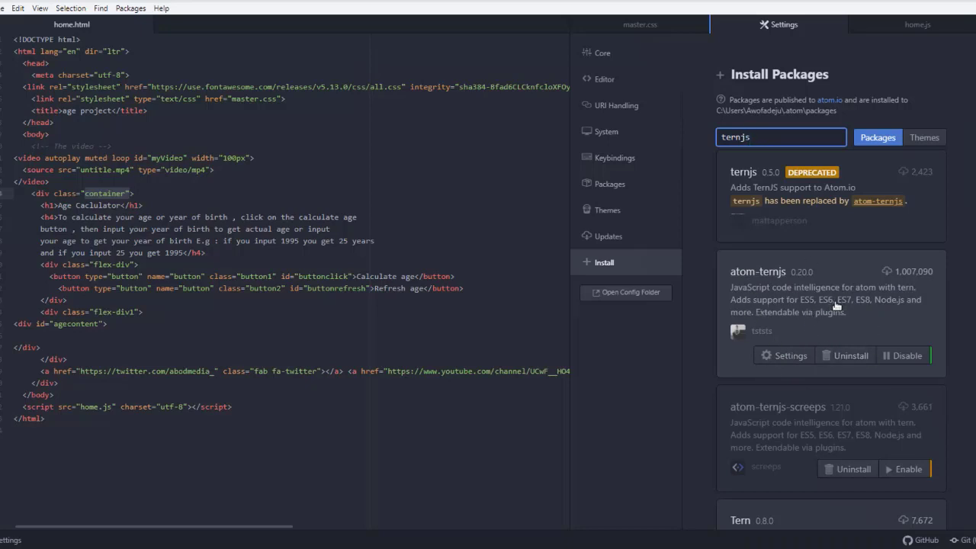
click(613, 183)
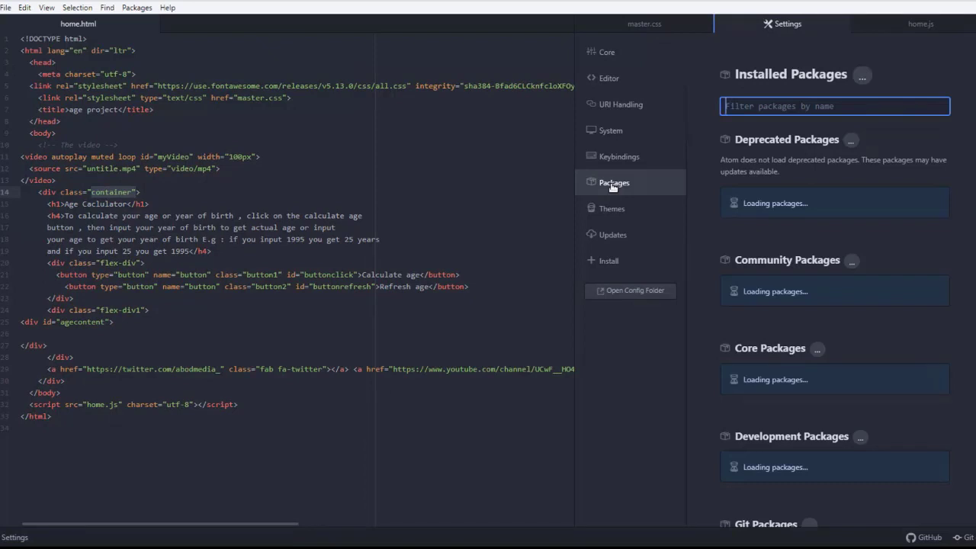
Filter installed packages by 'auto' to show the core package autocomplete-plus
text(a)
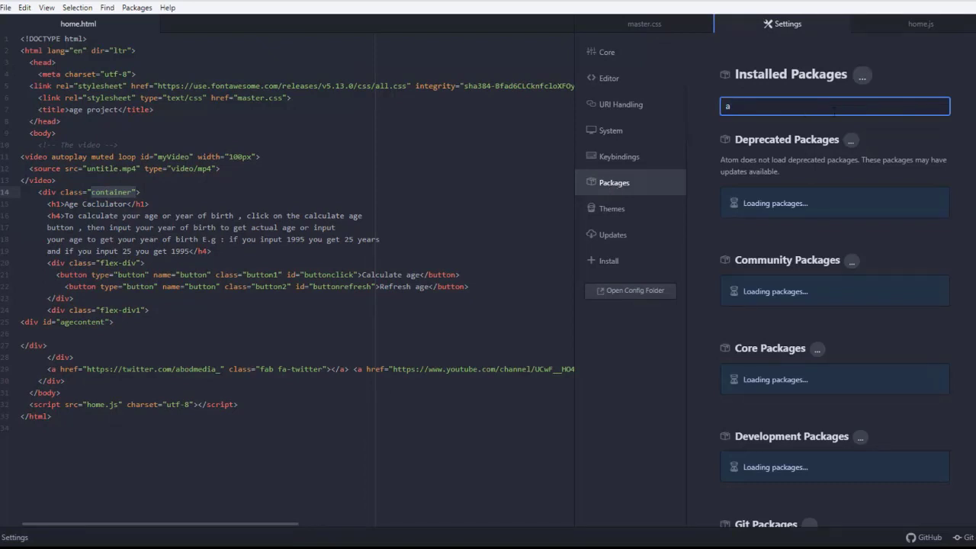
text(uto)
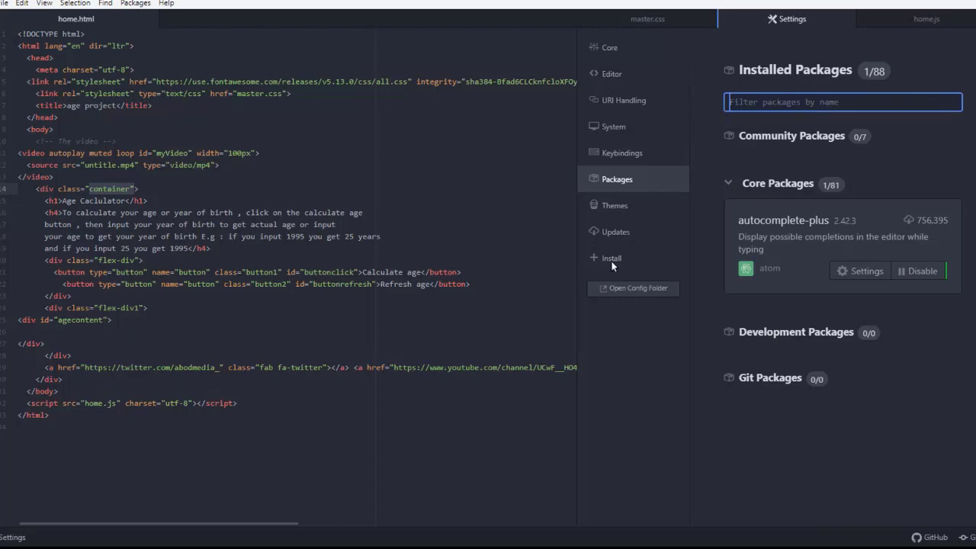
mouse_move(612, 263)
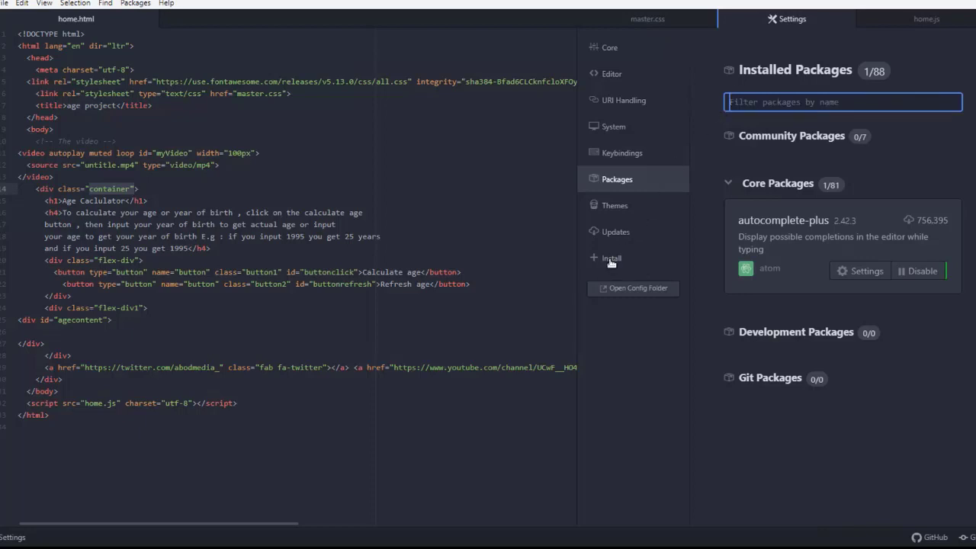
Search available packages for 'autocomplete-plus' from the Install view
click(610, 258)
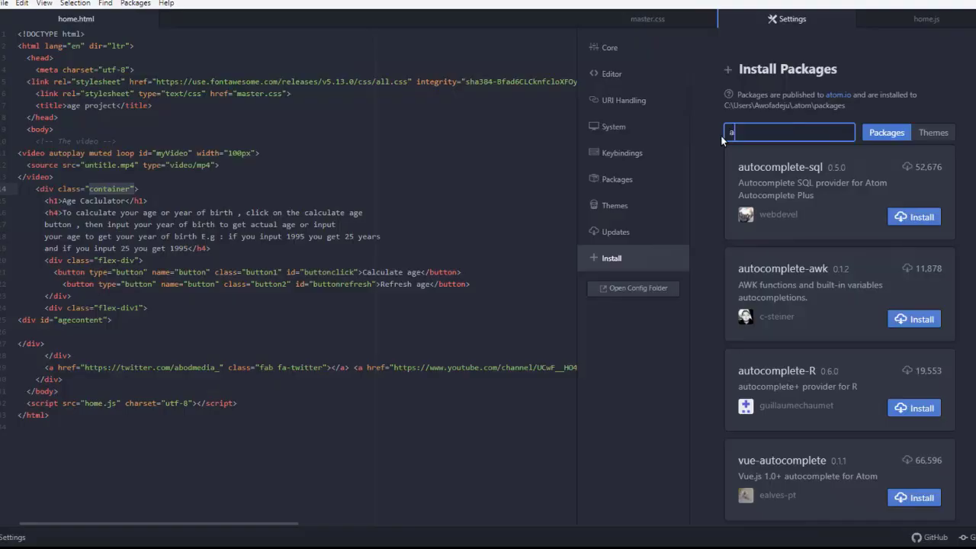
text(utocompl)
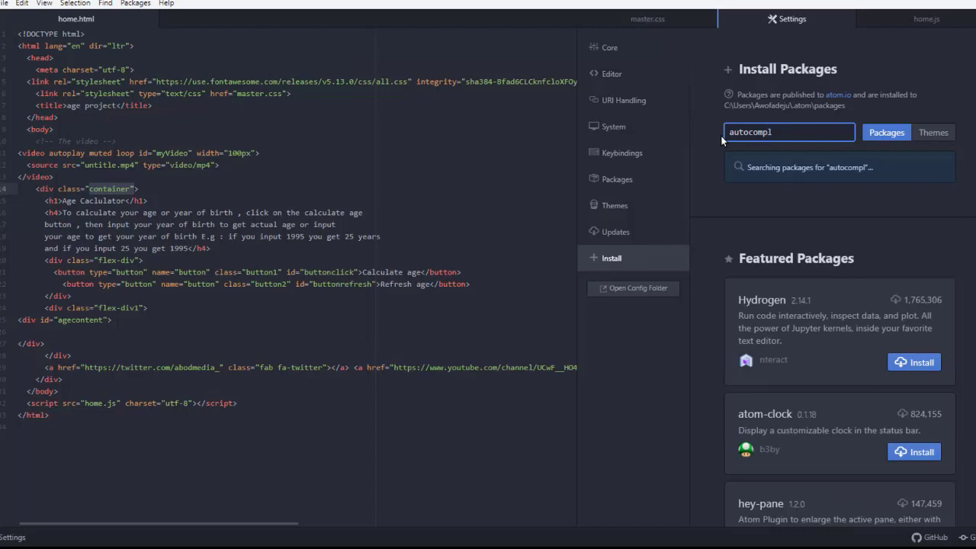
text(ete-plus)
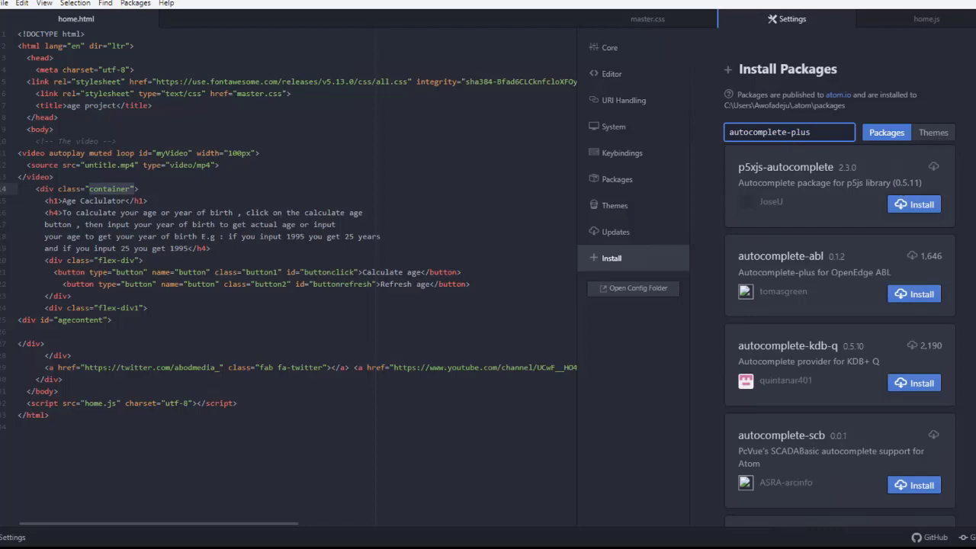
Browse down through the community autocomplete provider packages in the results
scroll(down, 3)
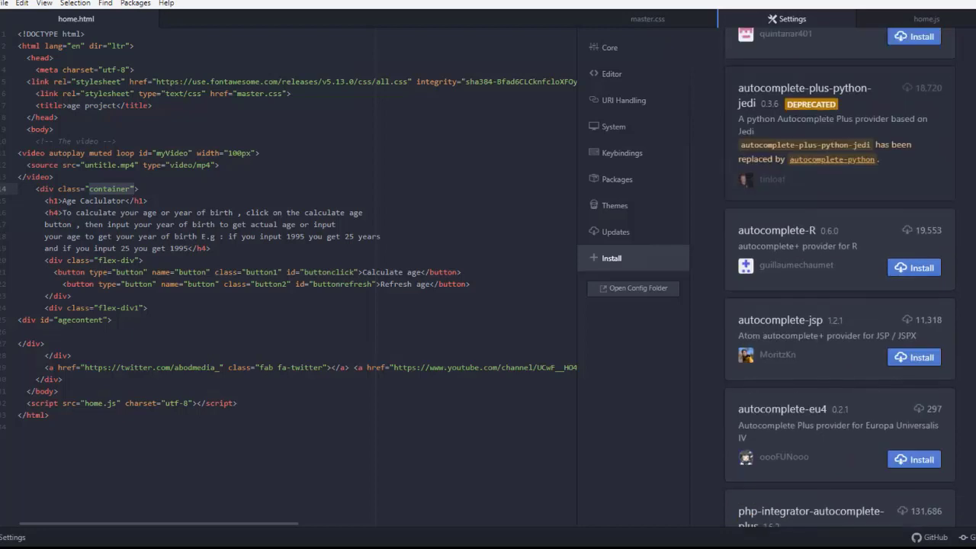
scroll(down, 3)
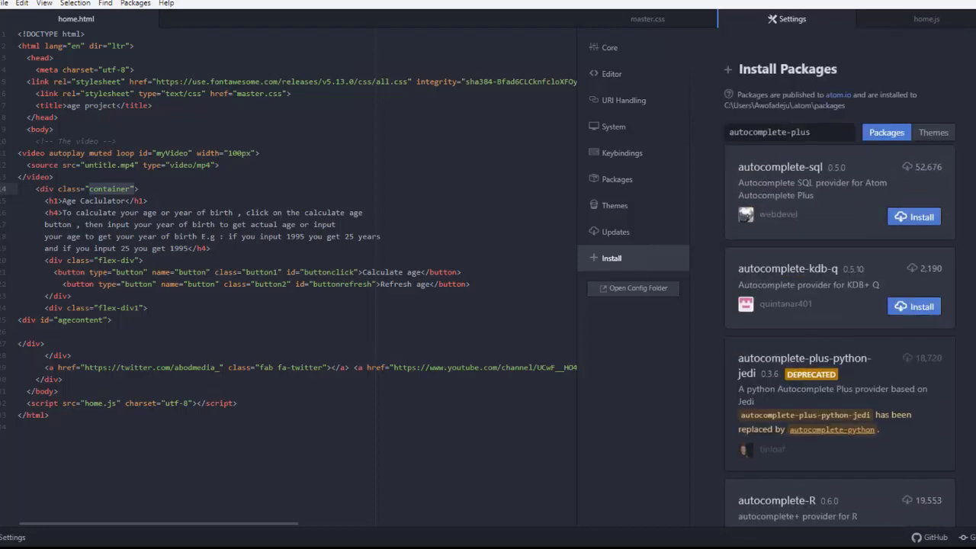
scroll(down, 3)
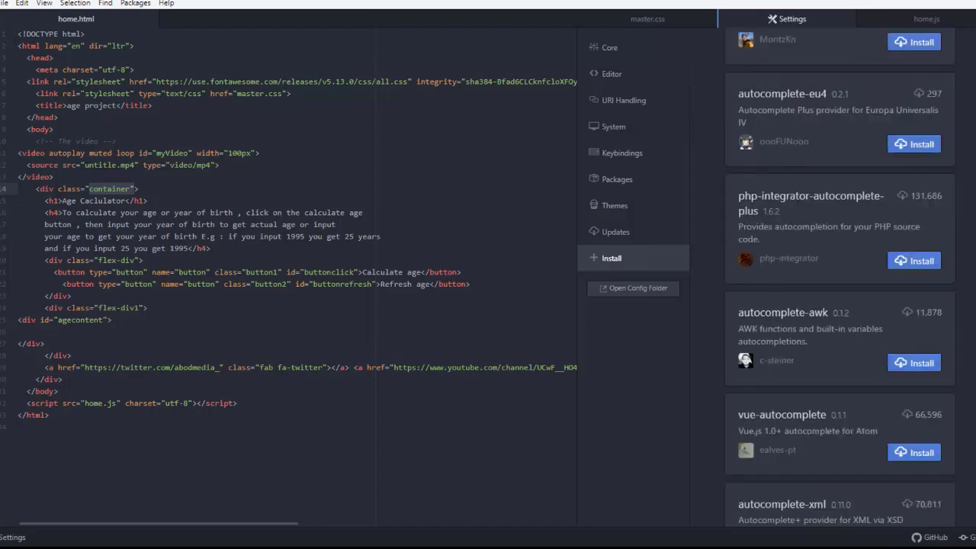
scroll(down, 3)
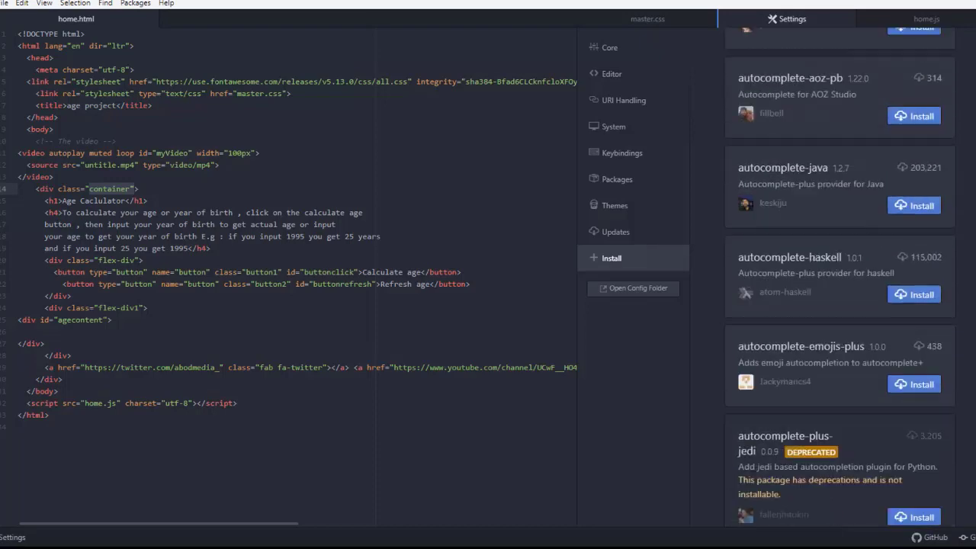
scroll(down, 3)
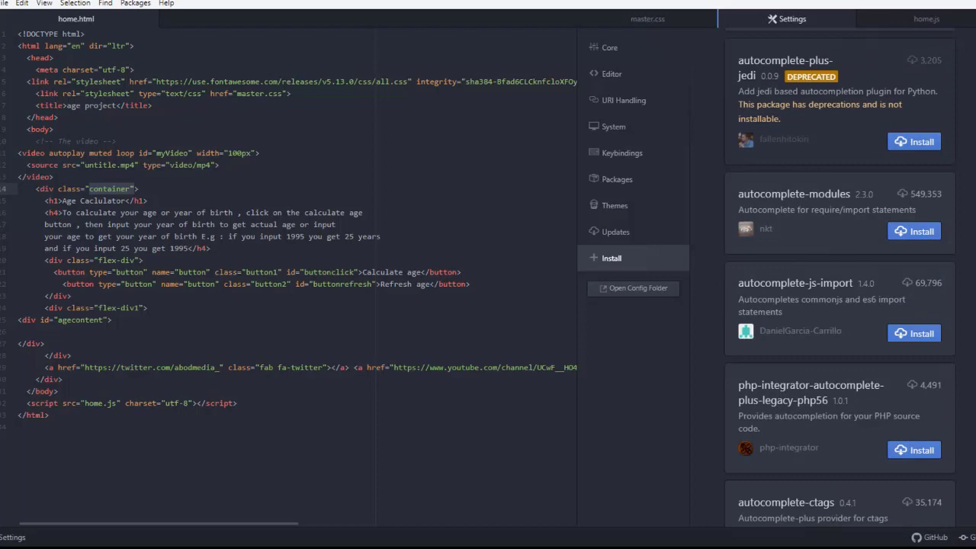
scroll(down, 3)
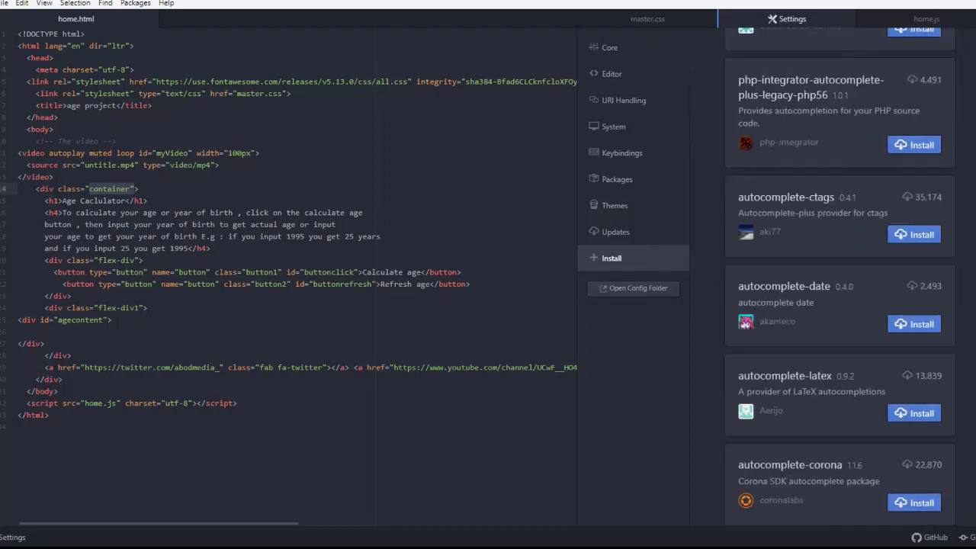
mouse_move(642, 247)
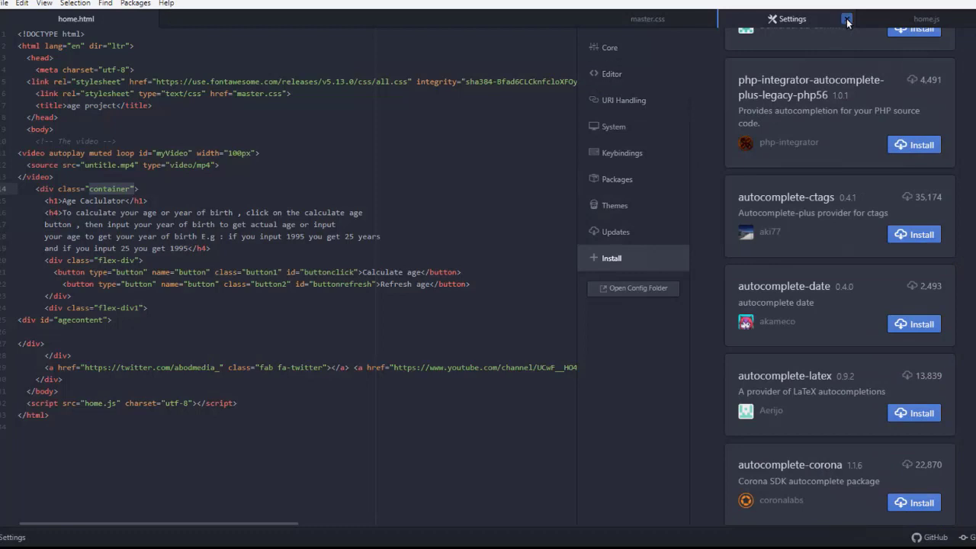
Close Settings and bring up the atom-ternjs project configuration via Packages > Atom Ternjs
click(647, 18)
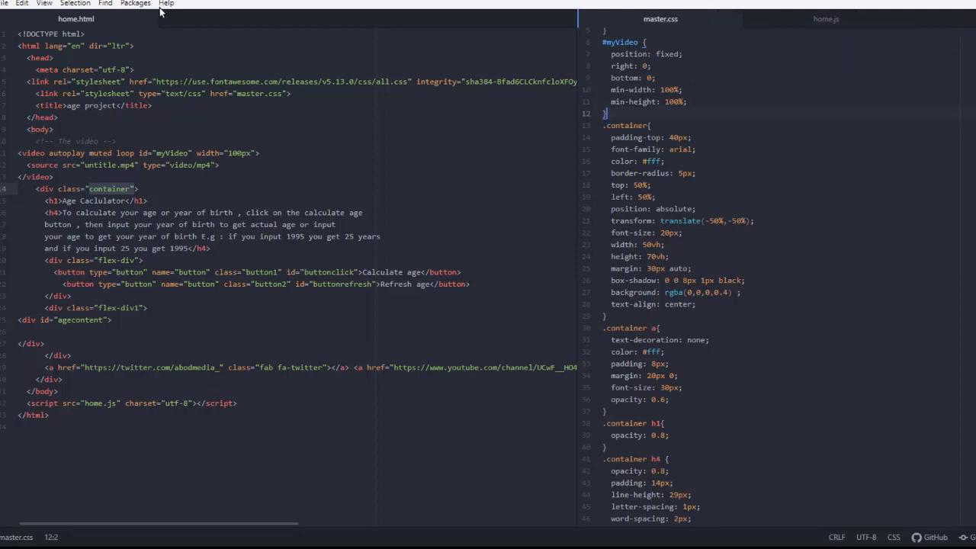
click(136, 3)
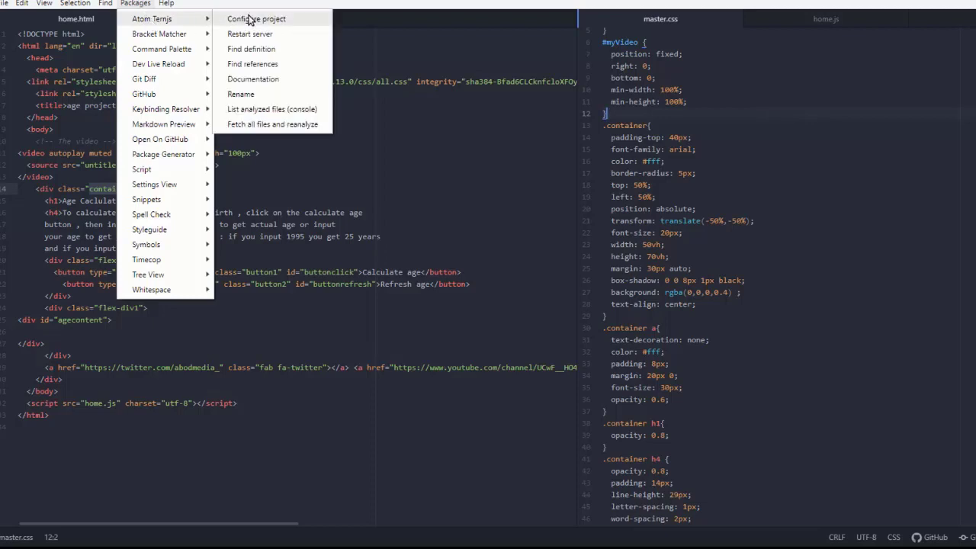
click(267, 23)
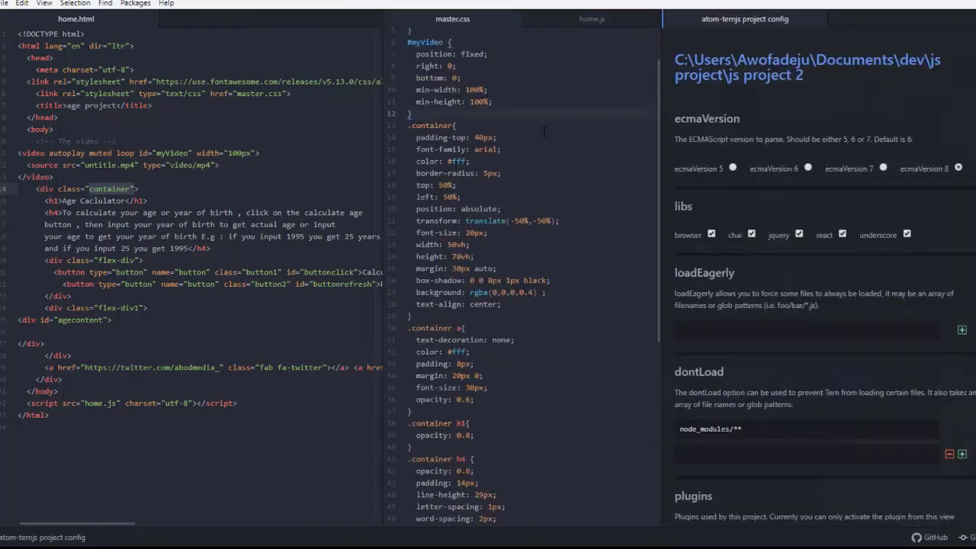
Set ecmaVersion 8 and tick the browser, chai, jquery, react and underscore libs
click(711, 235)
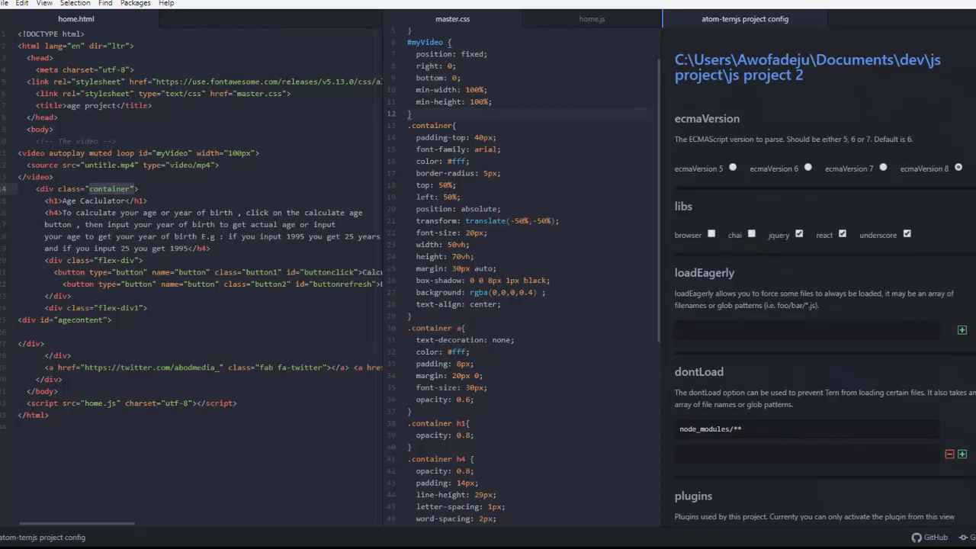
click(841, 234)
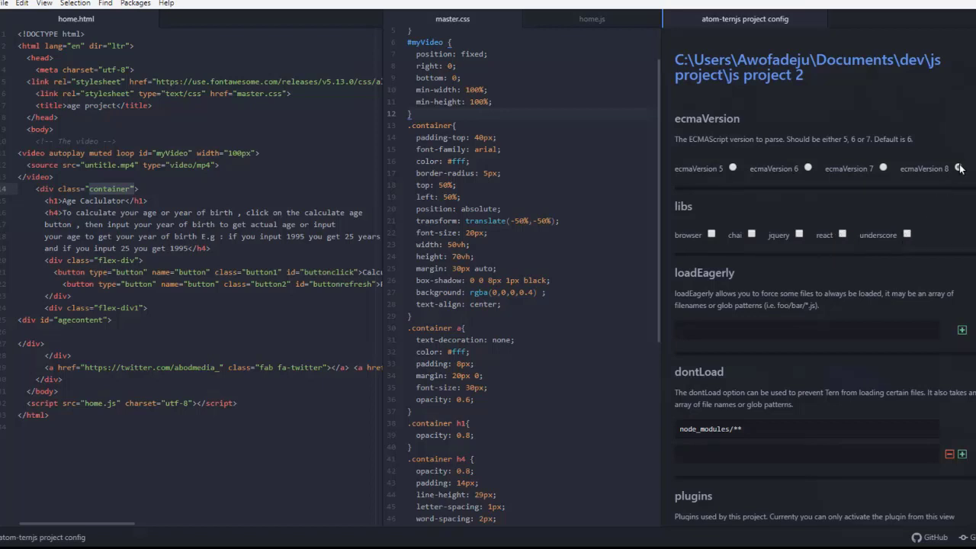
click(957, 168)
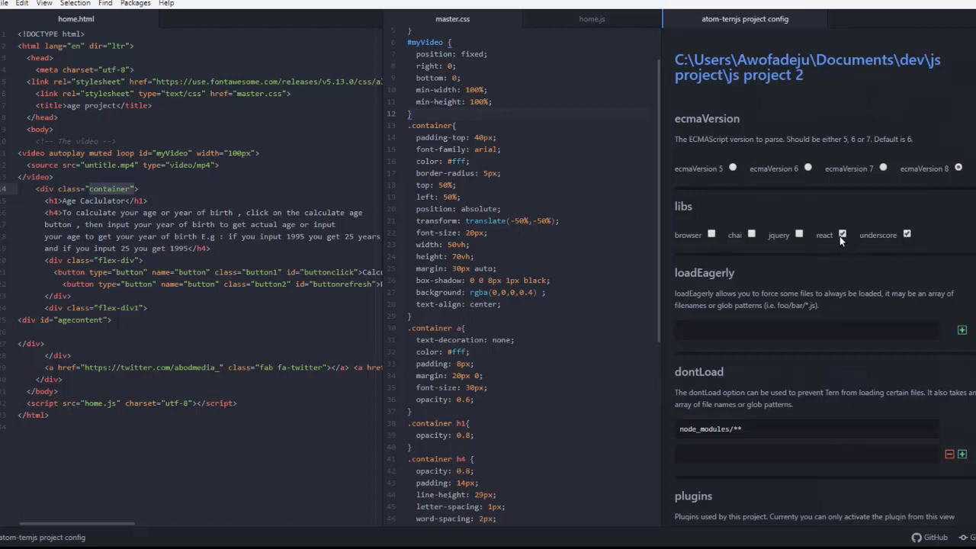
click(799, 235)
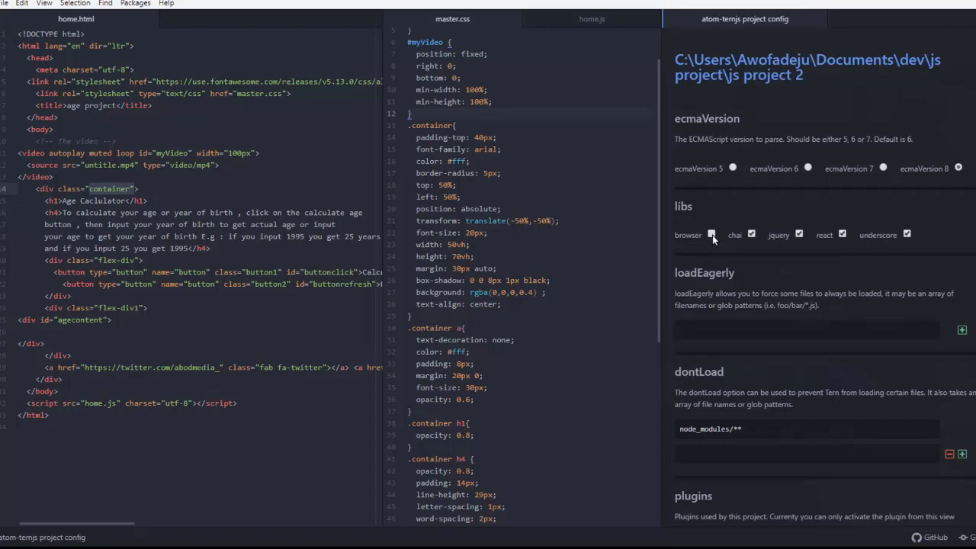
click(711, 235)
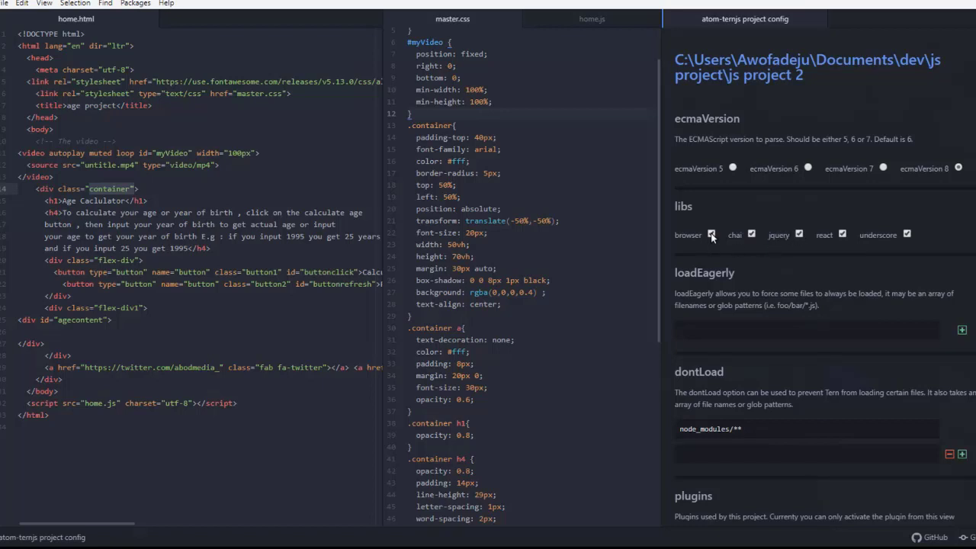
click(711, 235)
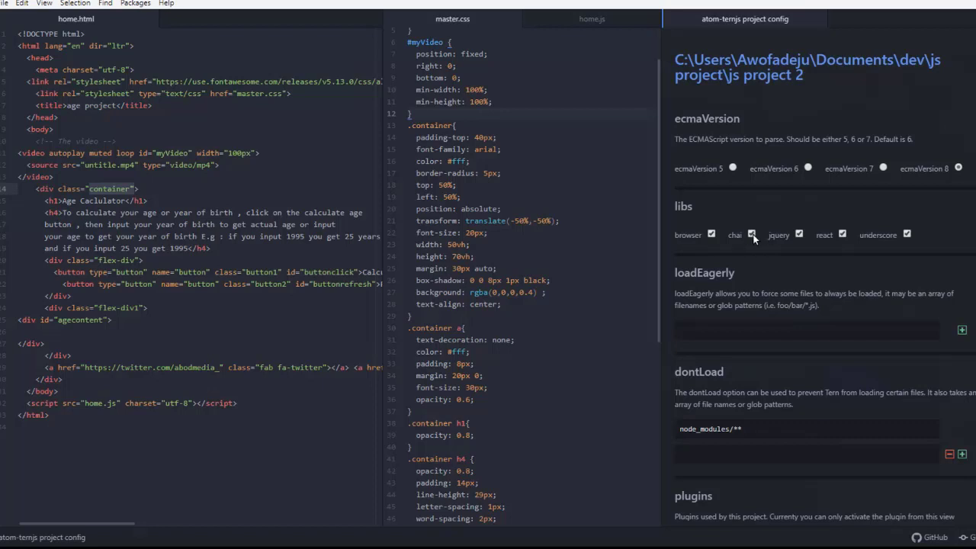
click(752, 234)
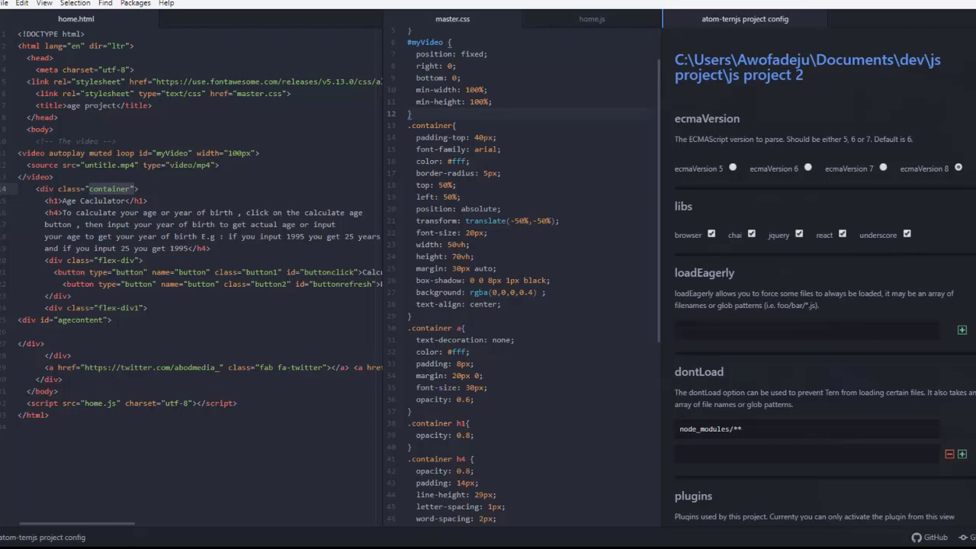
Tick the commonjs plugin in the Tern project config's plugins section
scroll(down, 3)
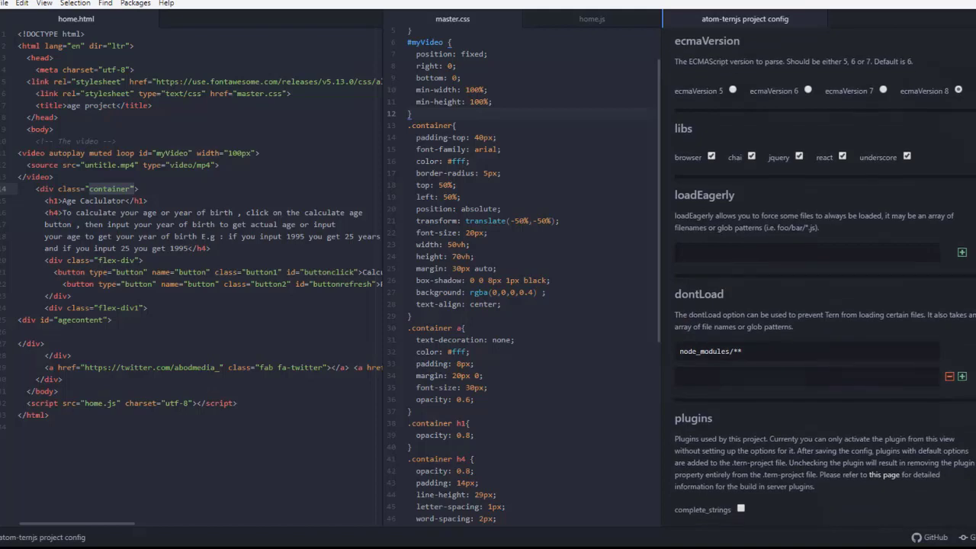
scroll(down, 3)
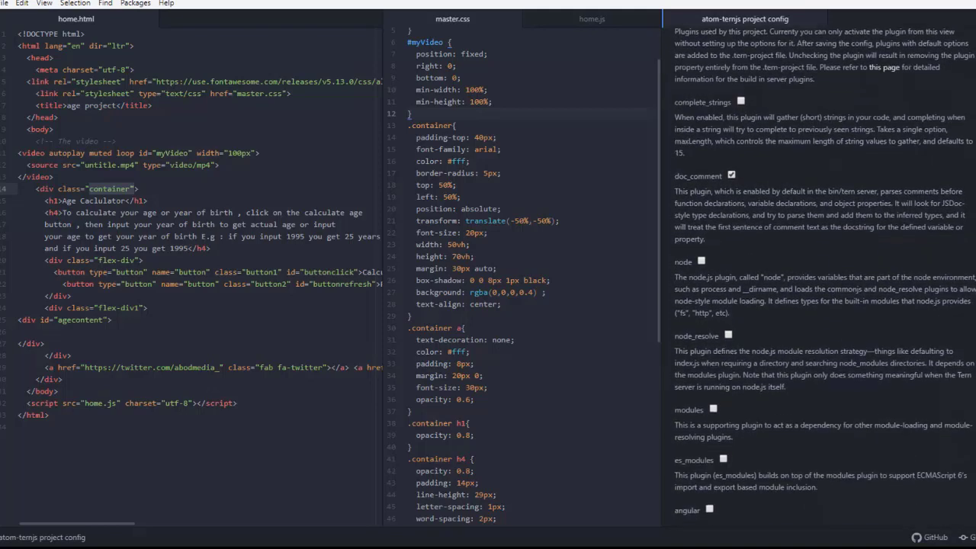
scroll(down, 3)
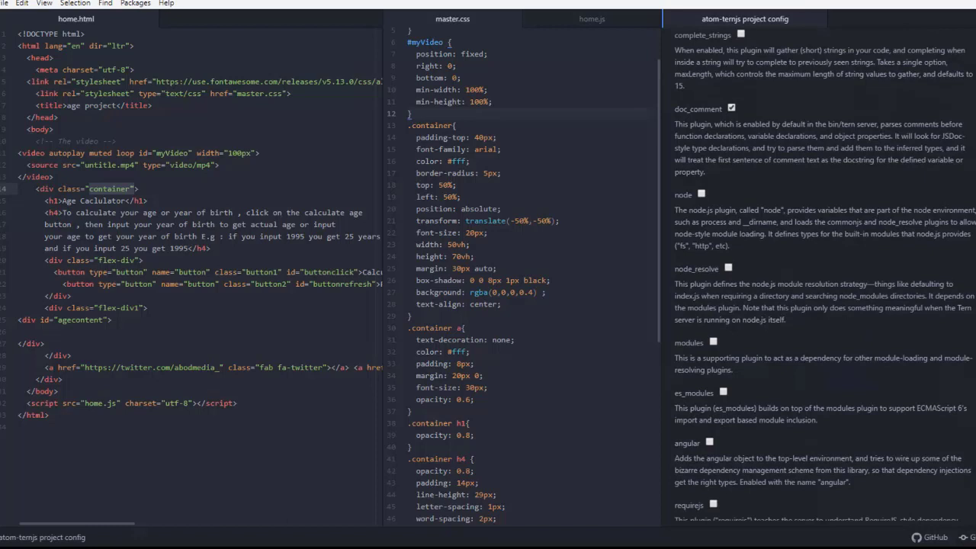
scroll(down, 3)
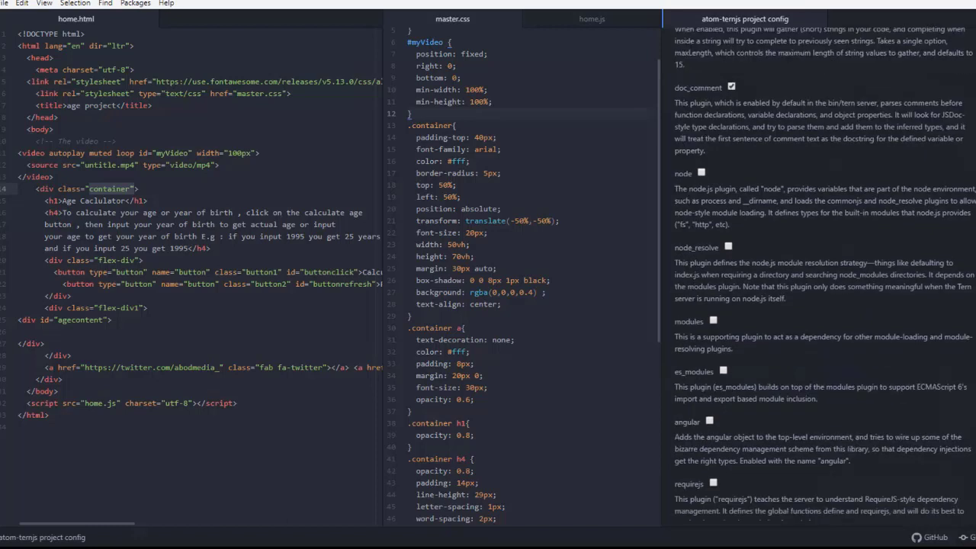
scroll(down, 3)
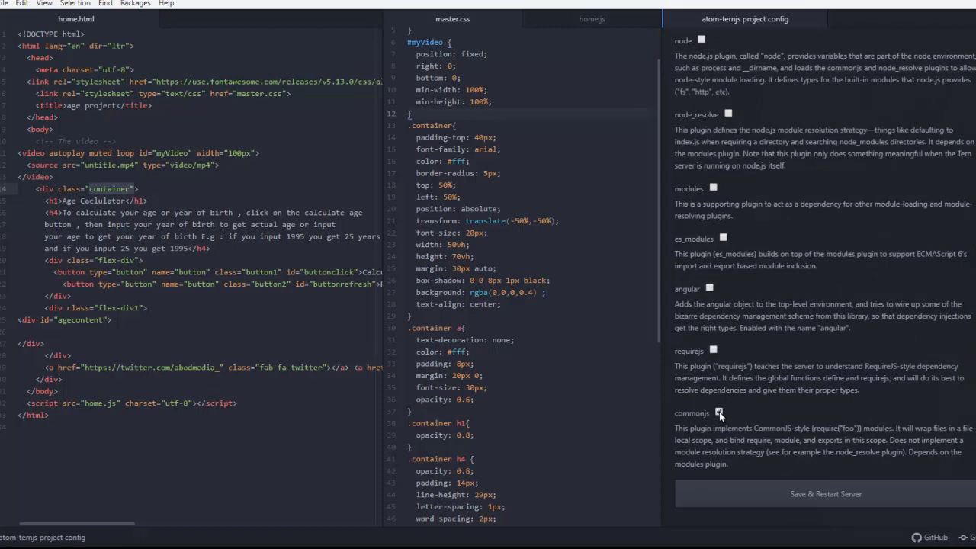
click(717, 411)
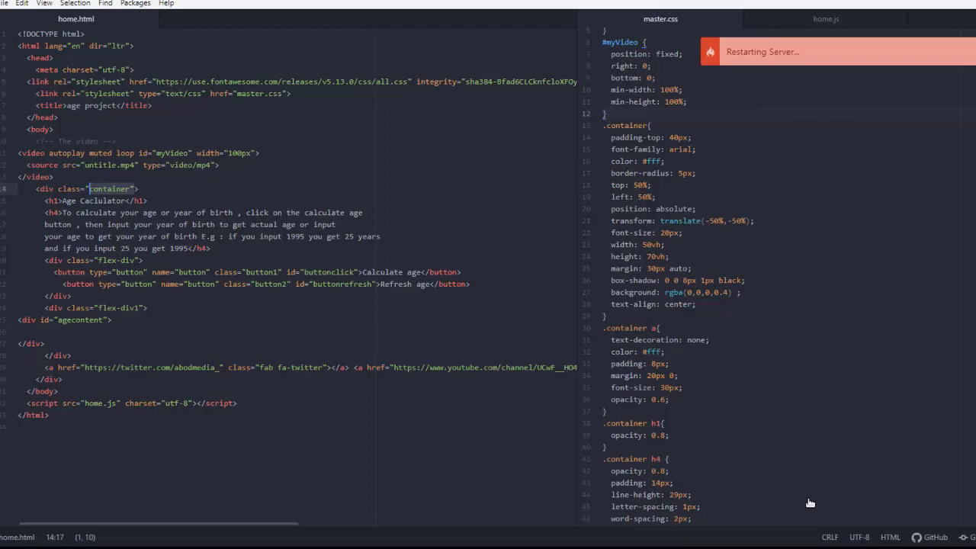
click(241, 18)
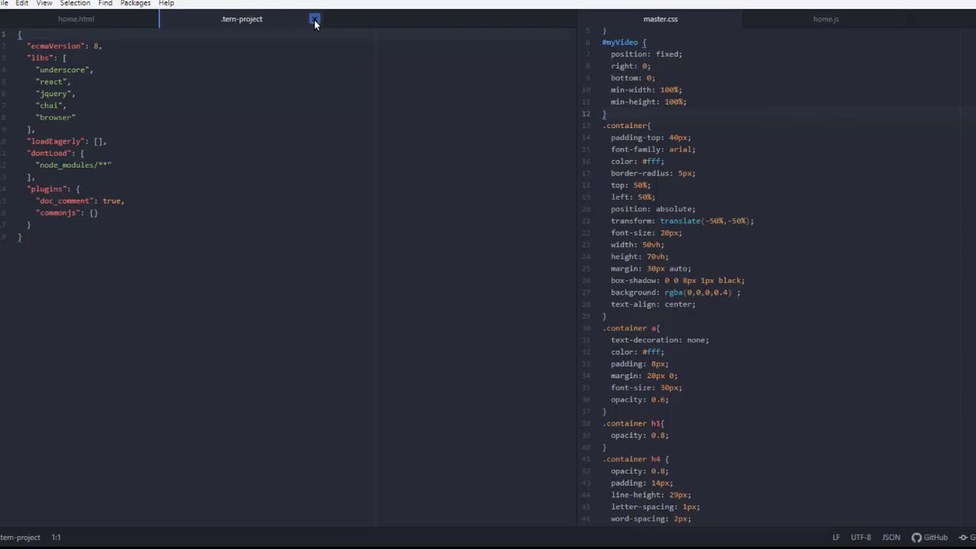
click(314, 18)
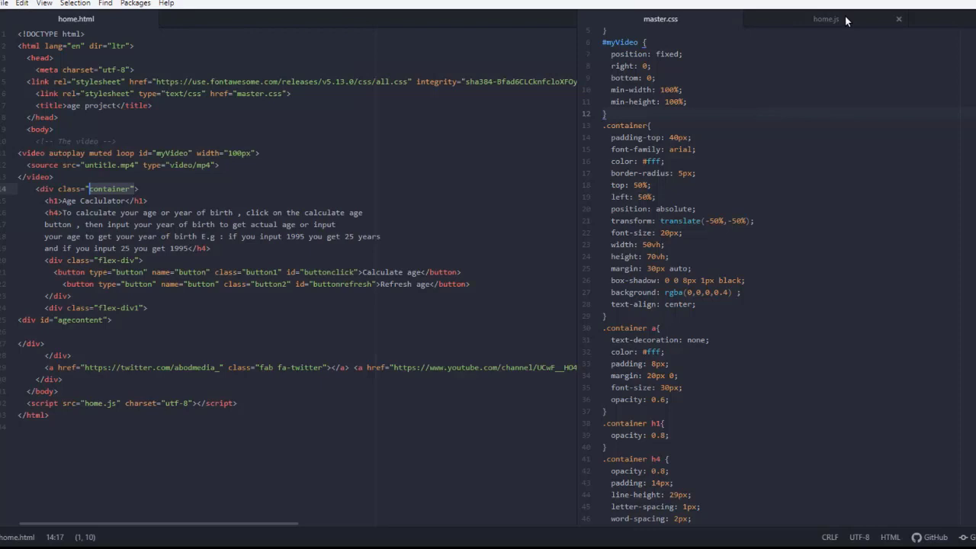
In home.js, type '.add' at the end to get autocomplete suggestions for add methods
click(825, 19)
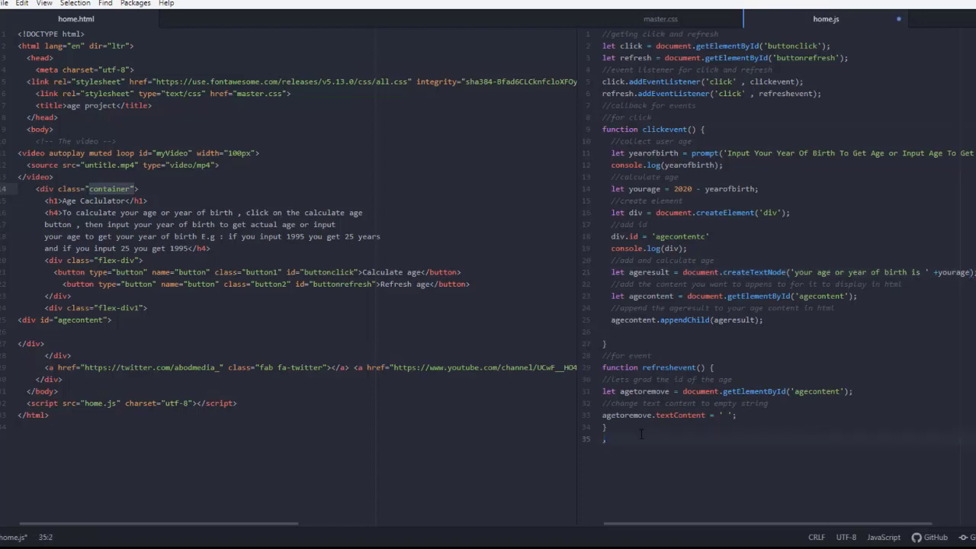
text(,ad)
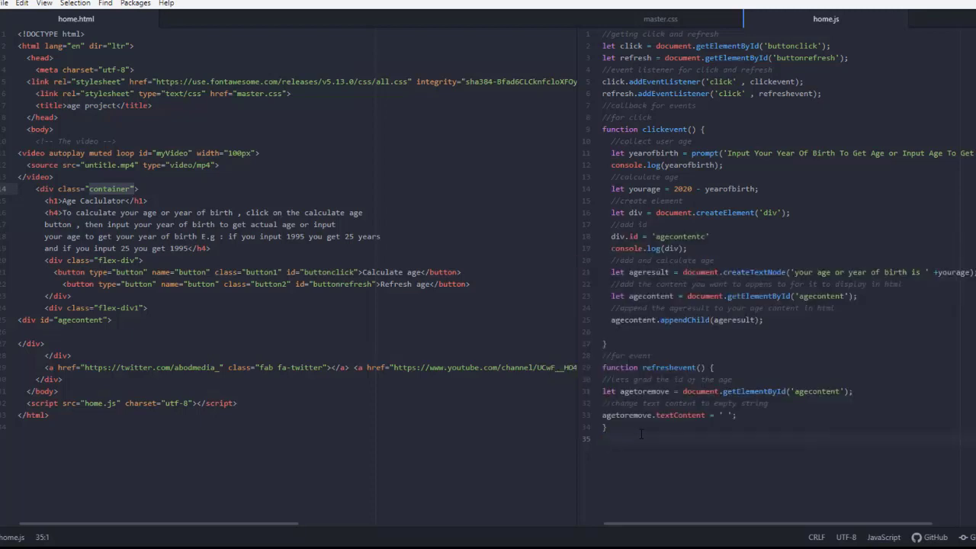
text(.ad)
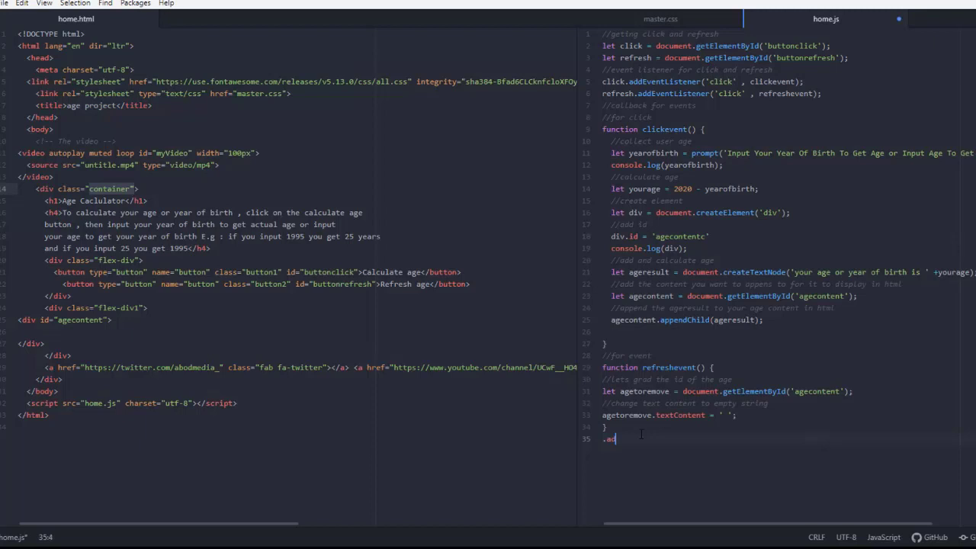
text(d)
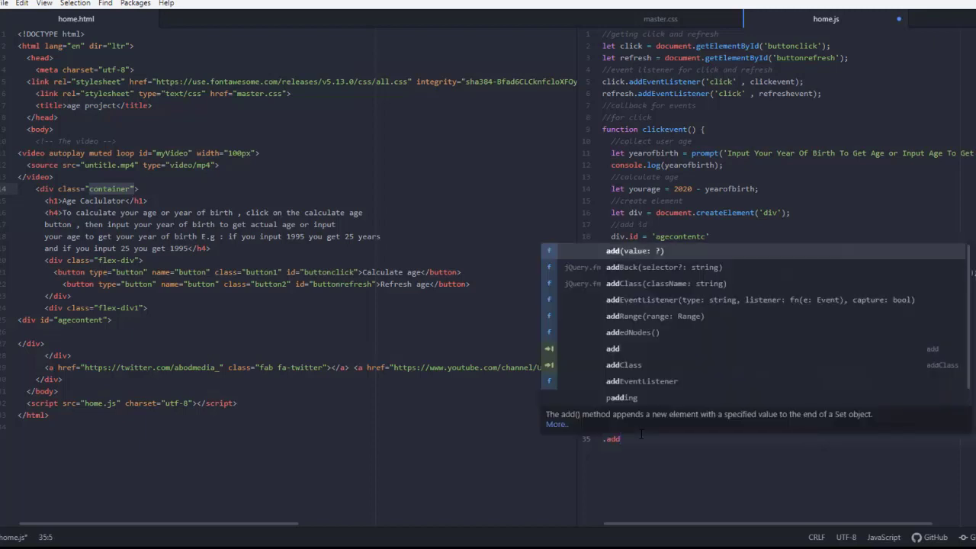